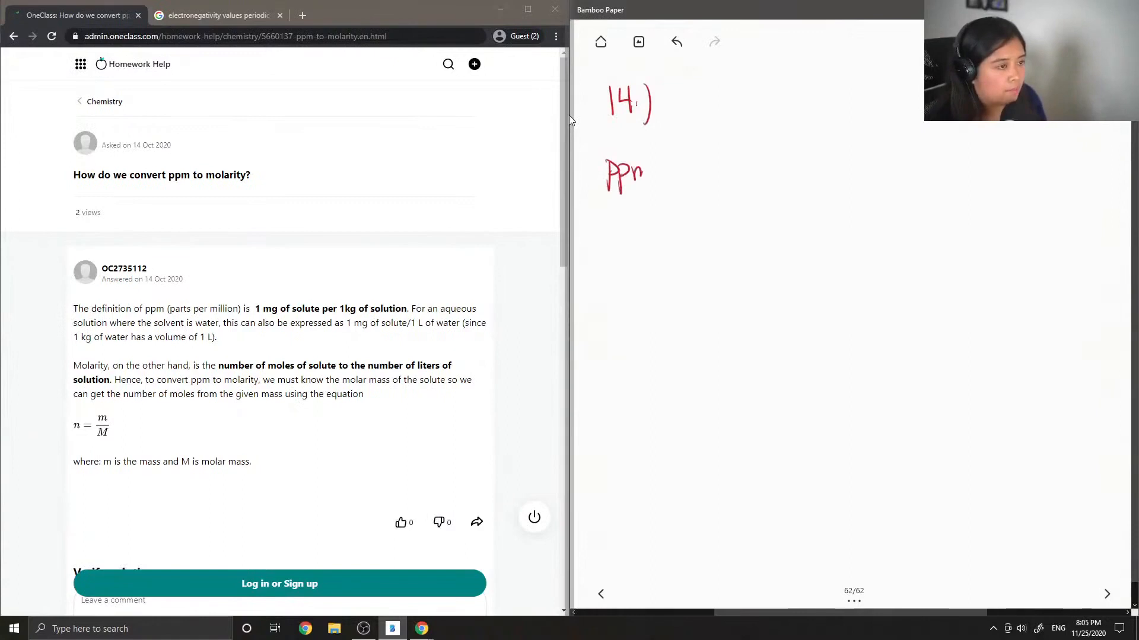
Handwrite 'ppm → parts per million (mg/L)', 'molarity → mol/L' and start '1 mg/L' in red pen.
drag(650, 173, 683, 173)
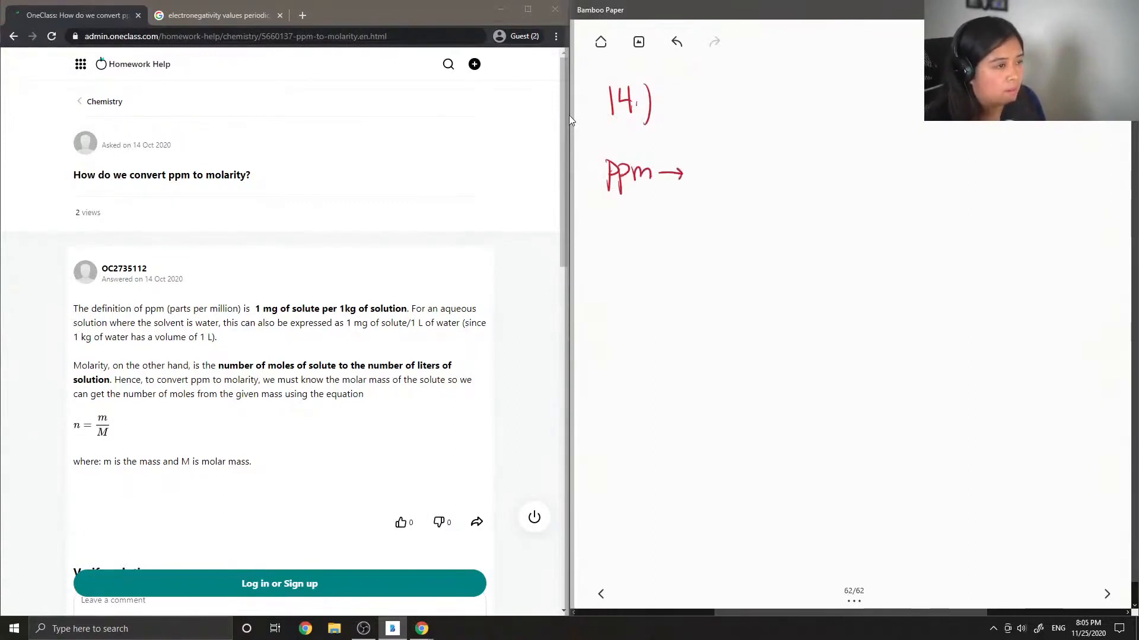
drag(694, 175, 740, 174)
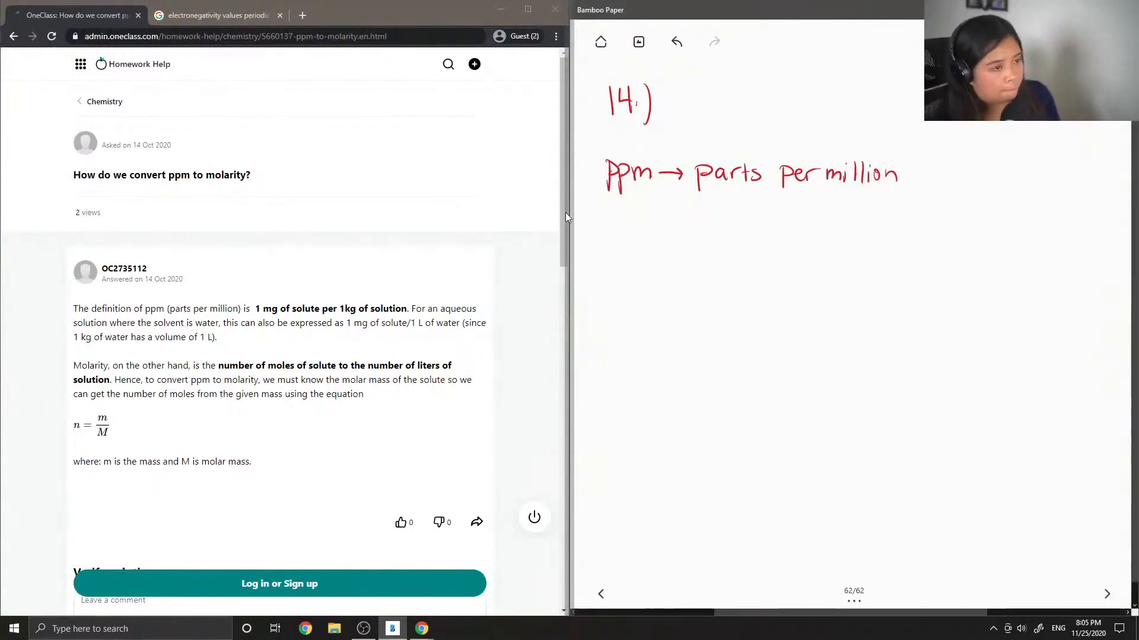
mouse_move(571, 224)
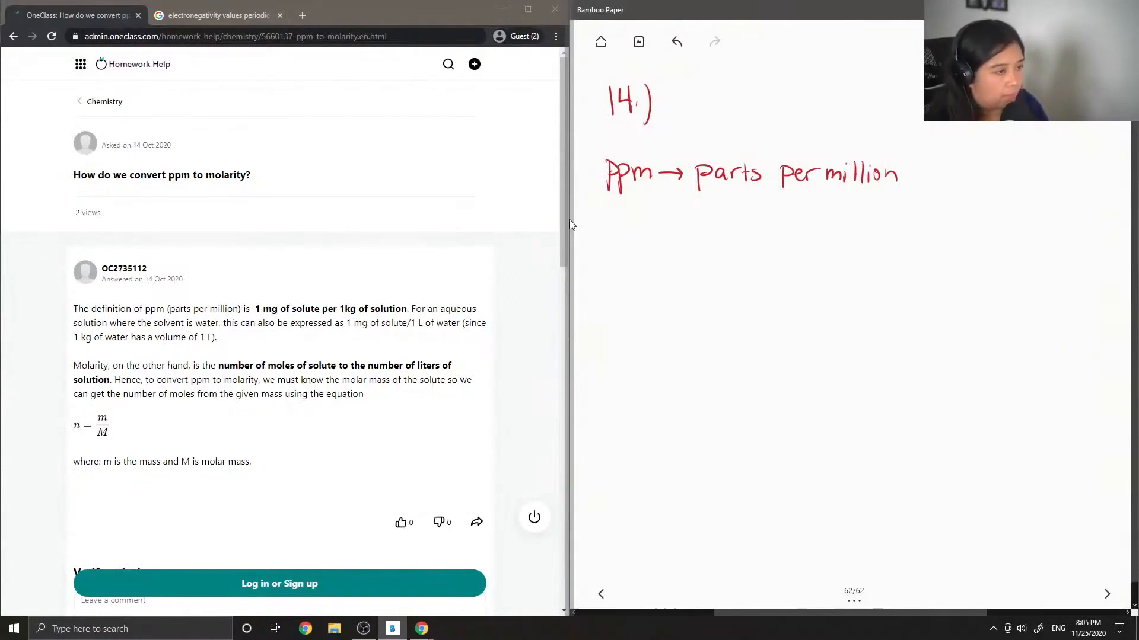
drag(612, 248, 612, 282)
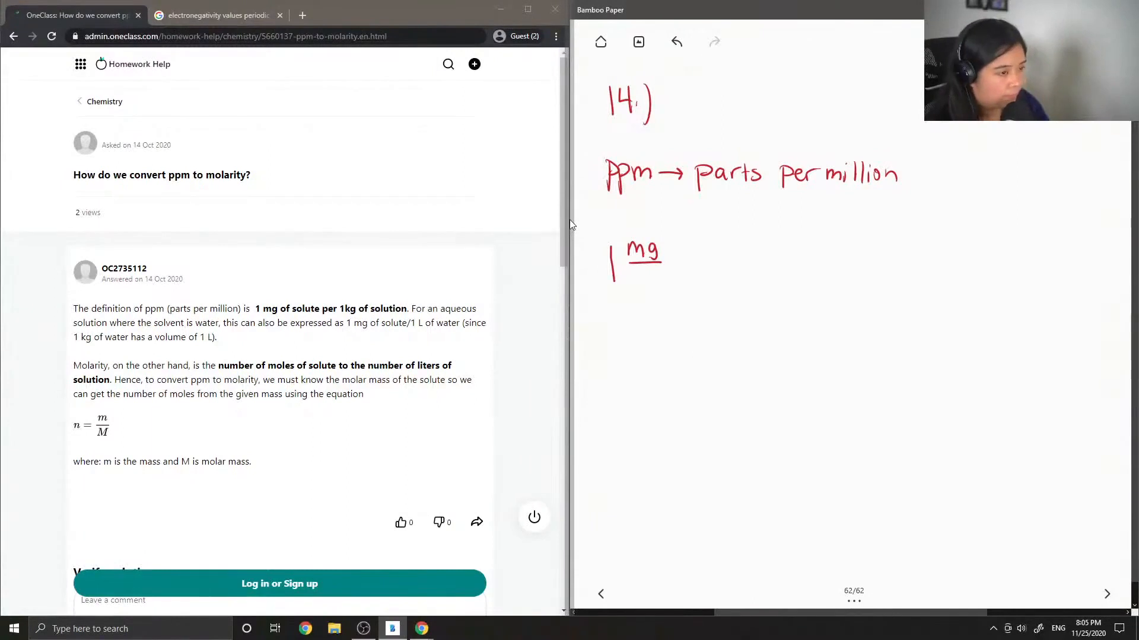
drag(643, 272, 654, 291)
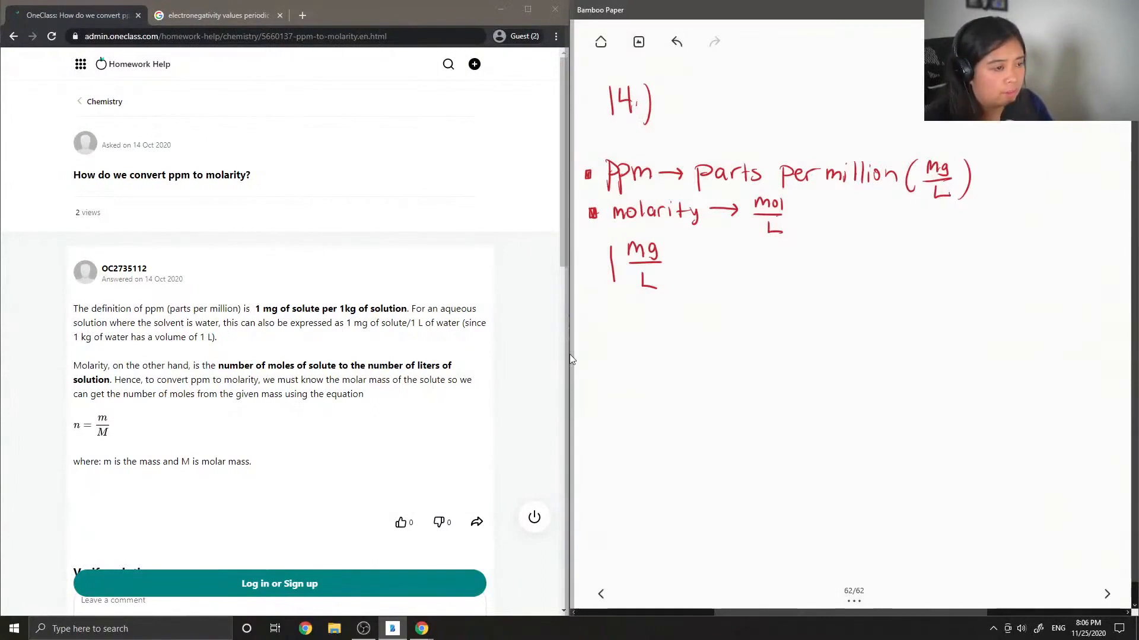
Write the green note '* Need molar mass of solute to answer question' and begin '× 10' beside 1 mg/L.
drag(592, 349, 603, 366)
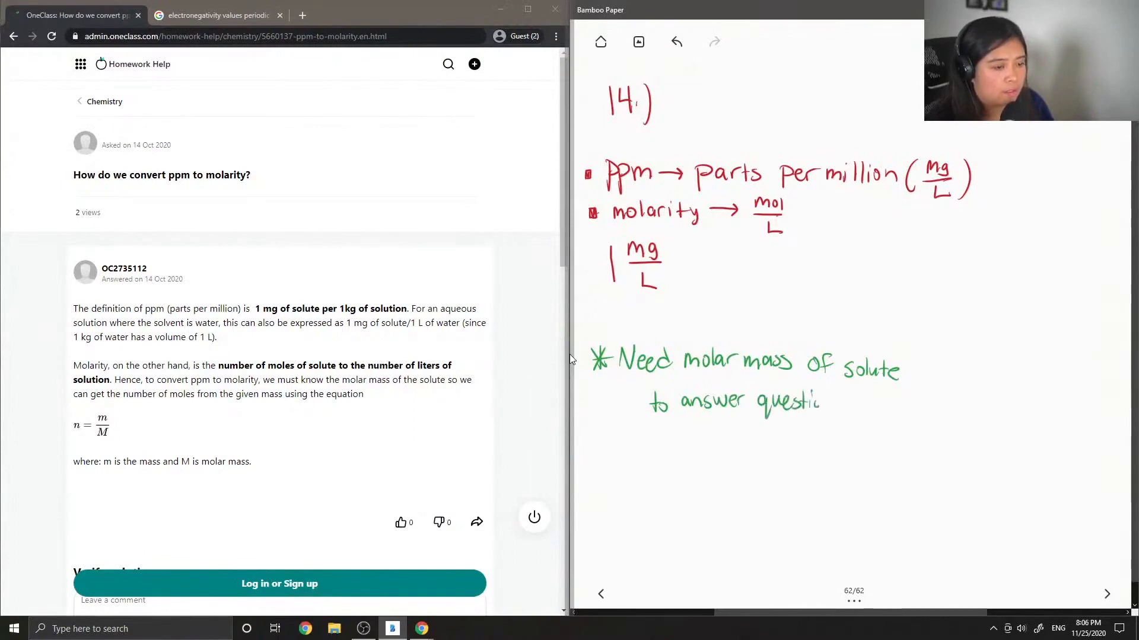
text(on)
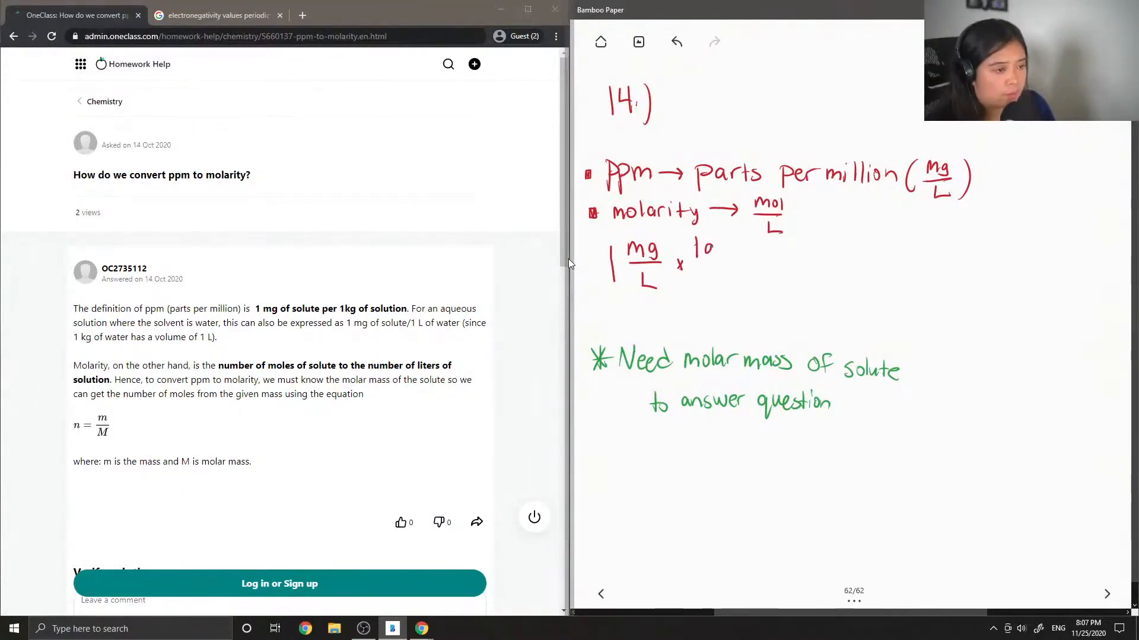
Write '× 1 g/1000 mg × 1/molar mass (g/mol) = mol/L' with the mg units struck through.
drag(690, 246, 697, 280)
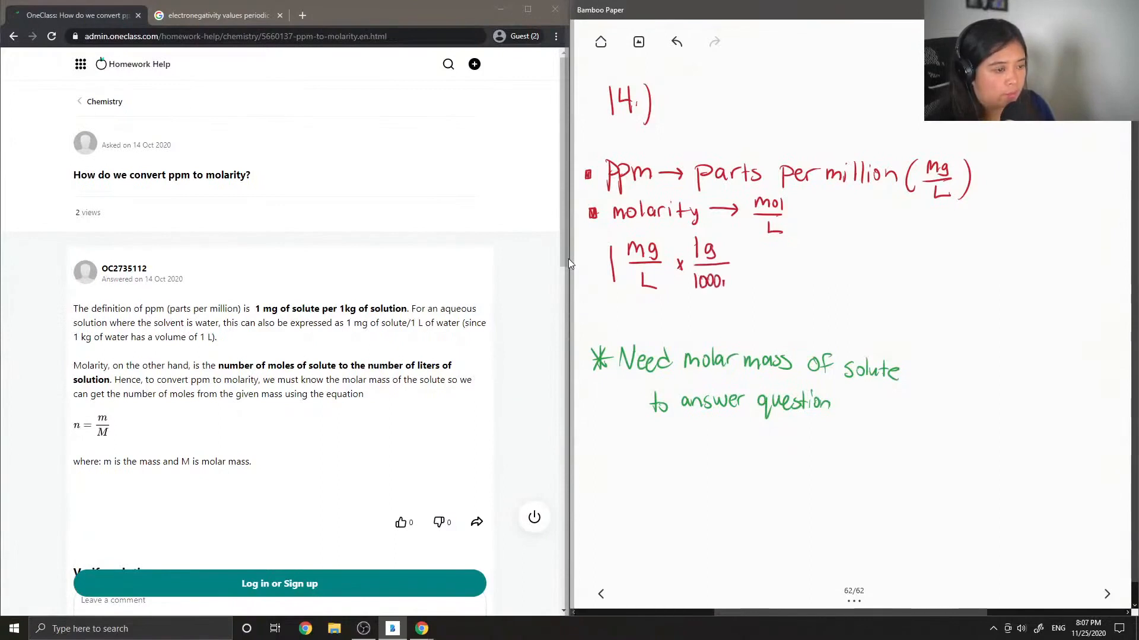
text(mg)
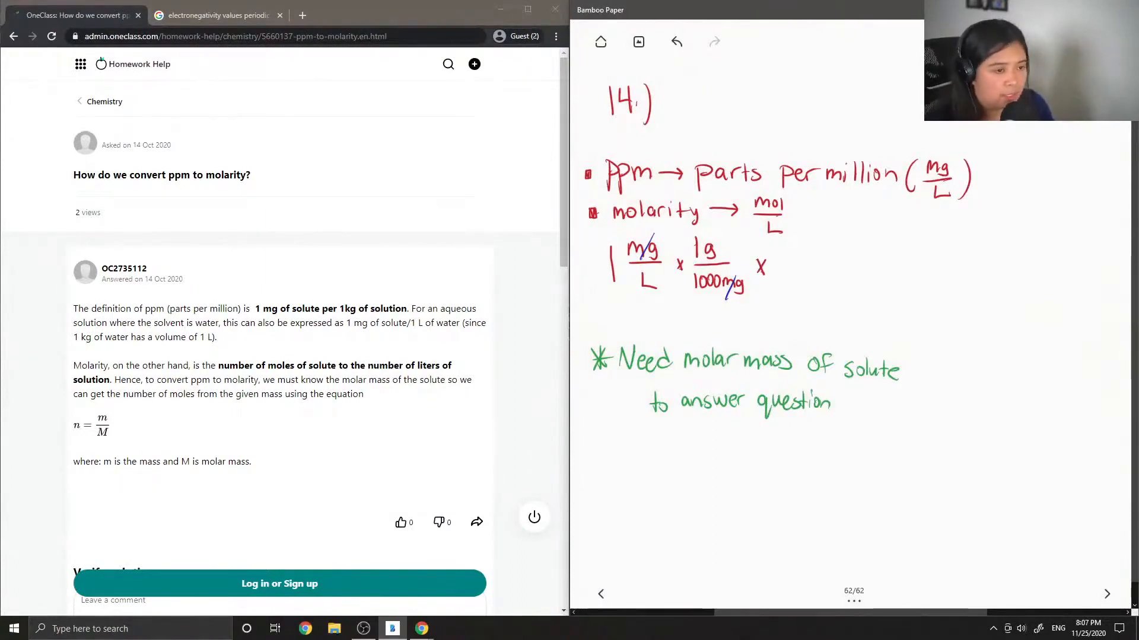
drag(780, 258, 820, 257)
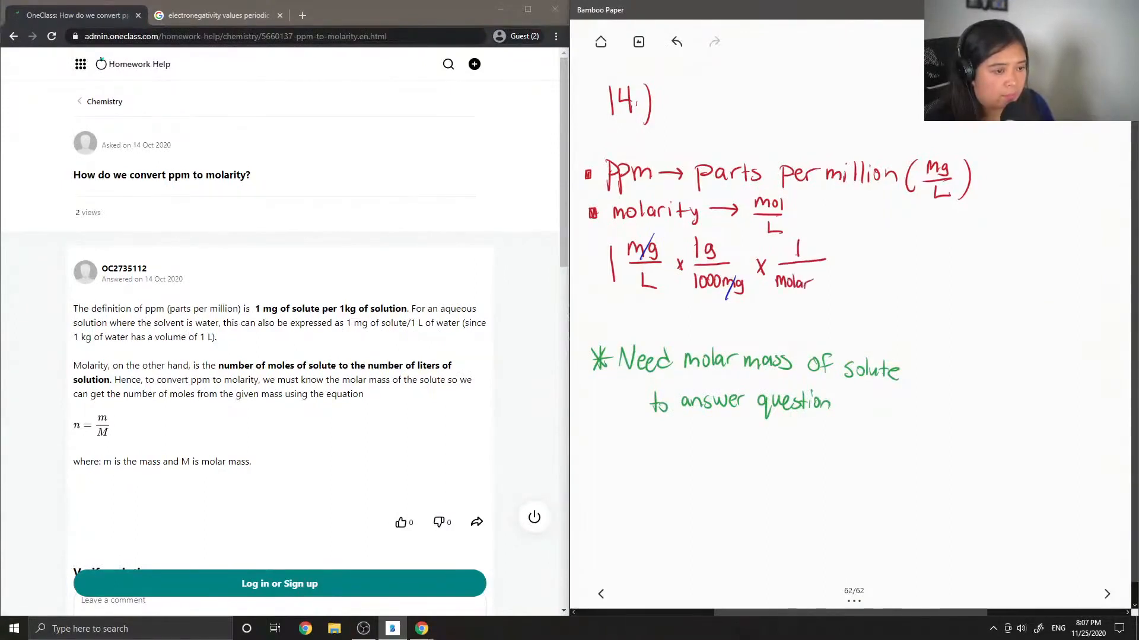
text(mas)
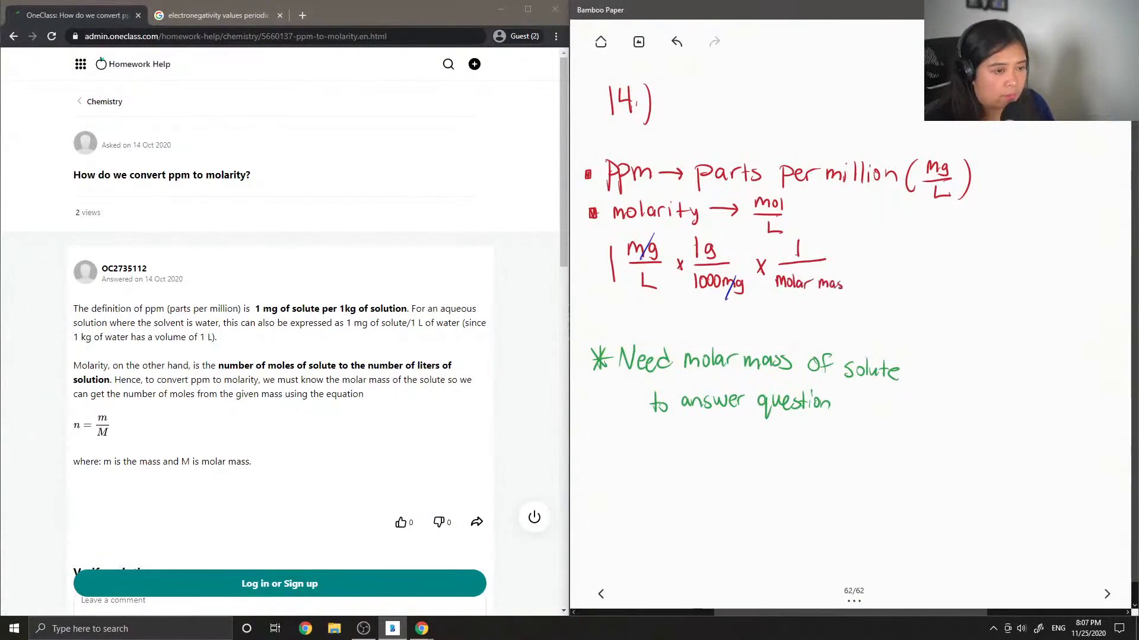
drag(795, 261, 861, 261)
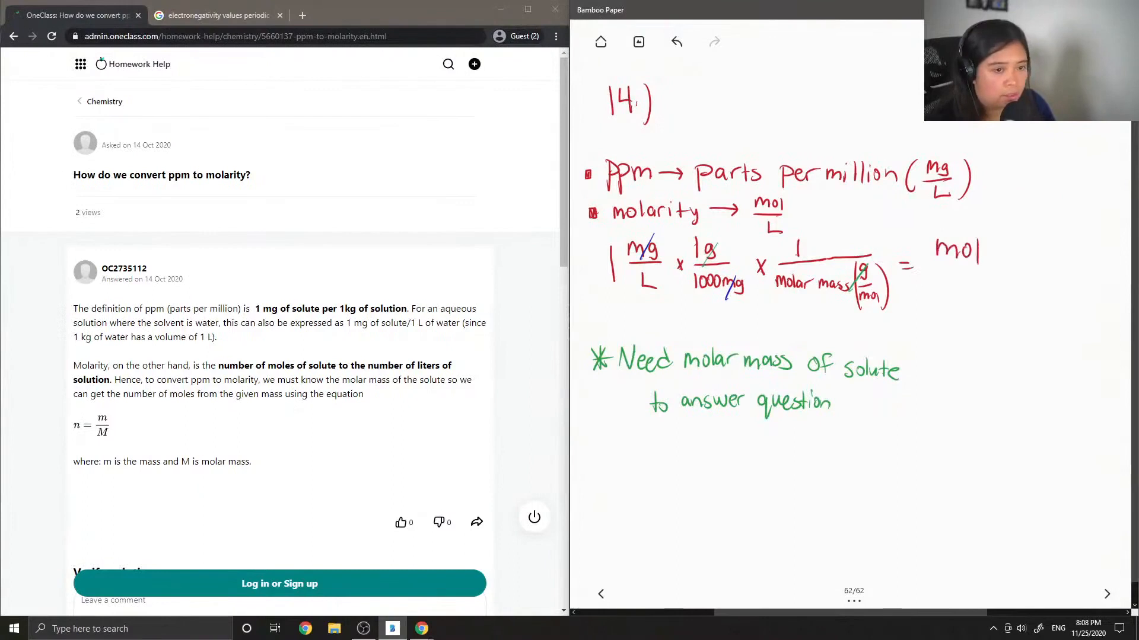
drag(958, 273, 973, 297)
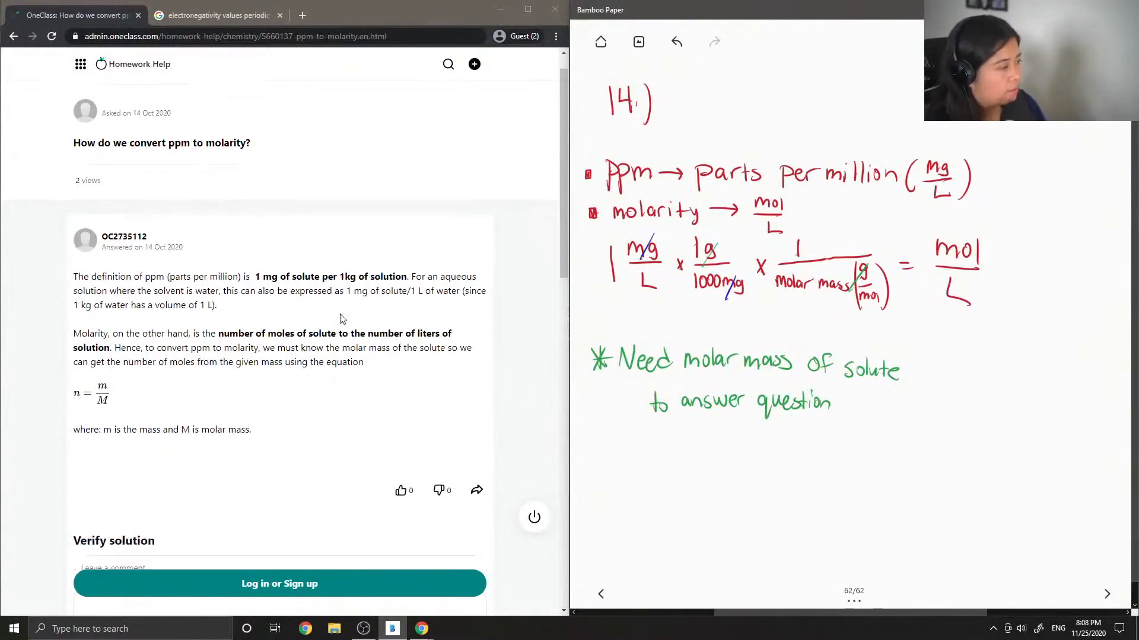
Scroll the OneClass answer page down to the Verify solution comment box.
scroll(down, 3)
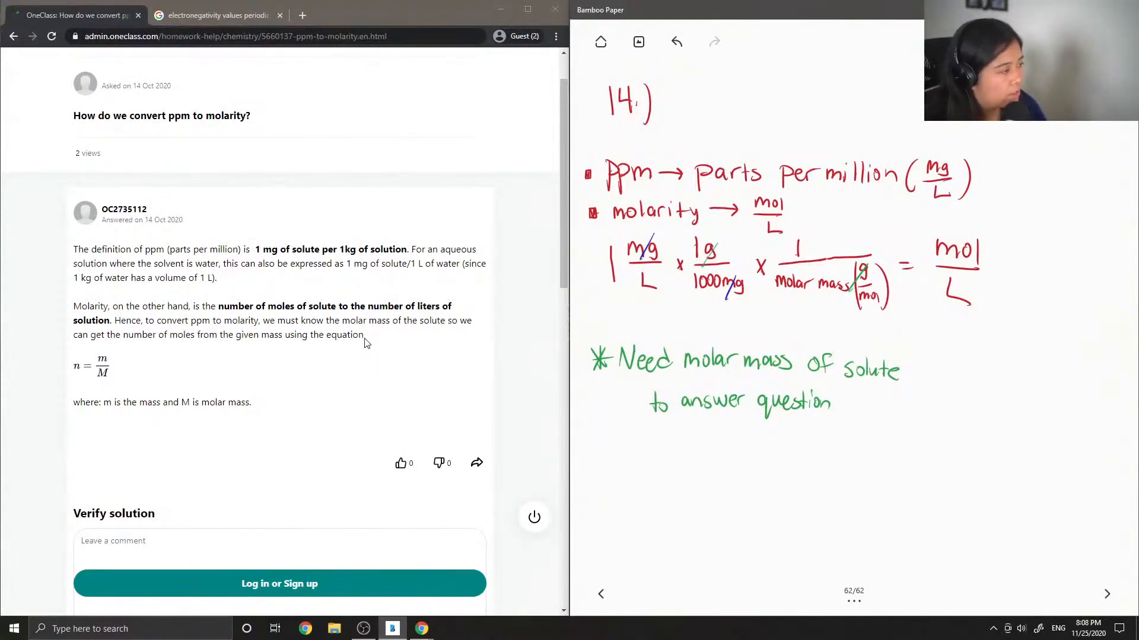
scroll(down, 3)
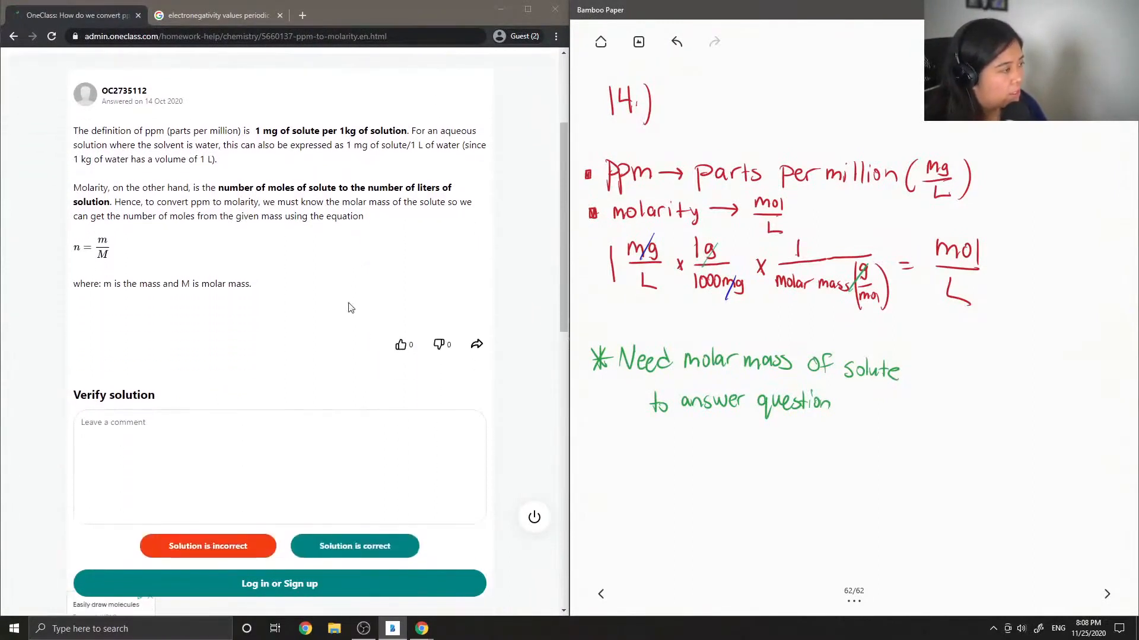
mouse_move(193, 251)
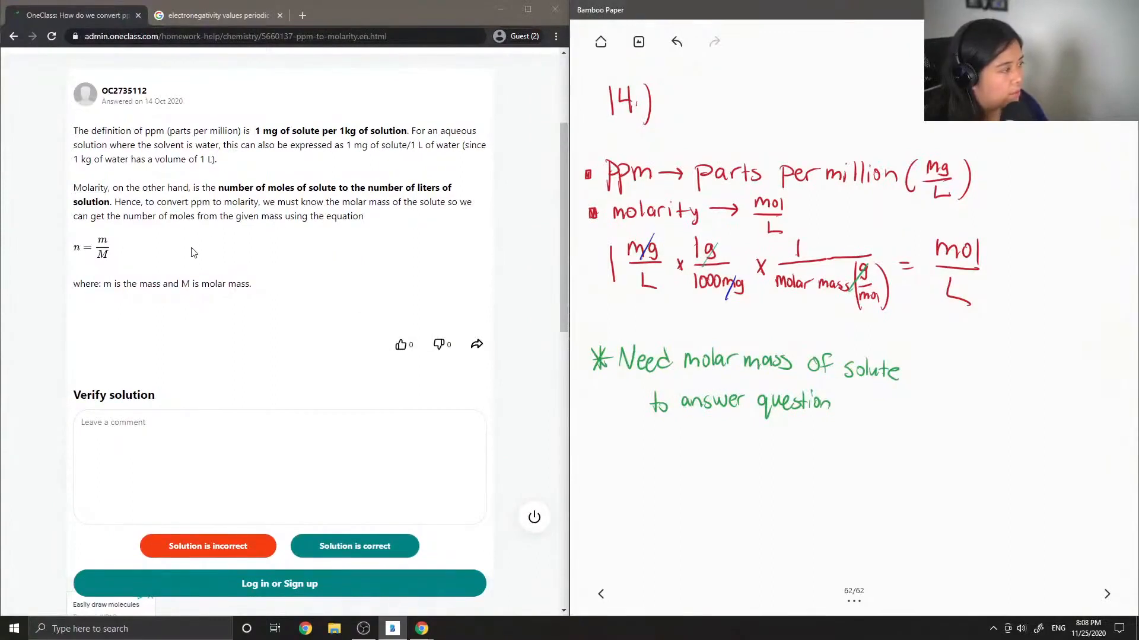
mouse_move(107, 264)
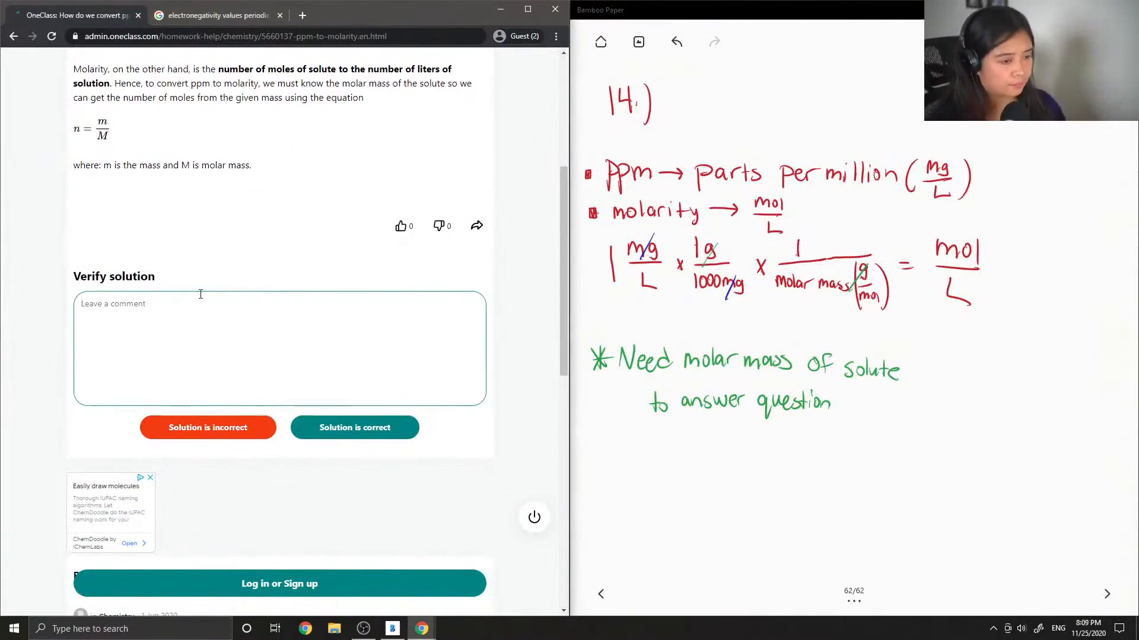
Type that to convert mg/L to mol/L we would first need to divide by 1000.
text(To)
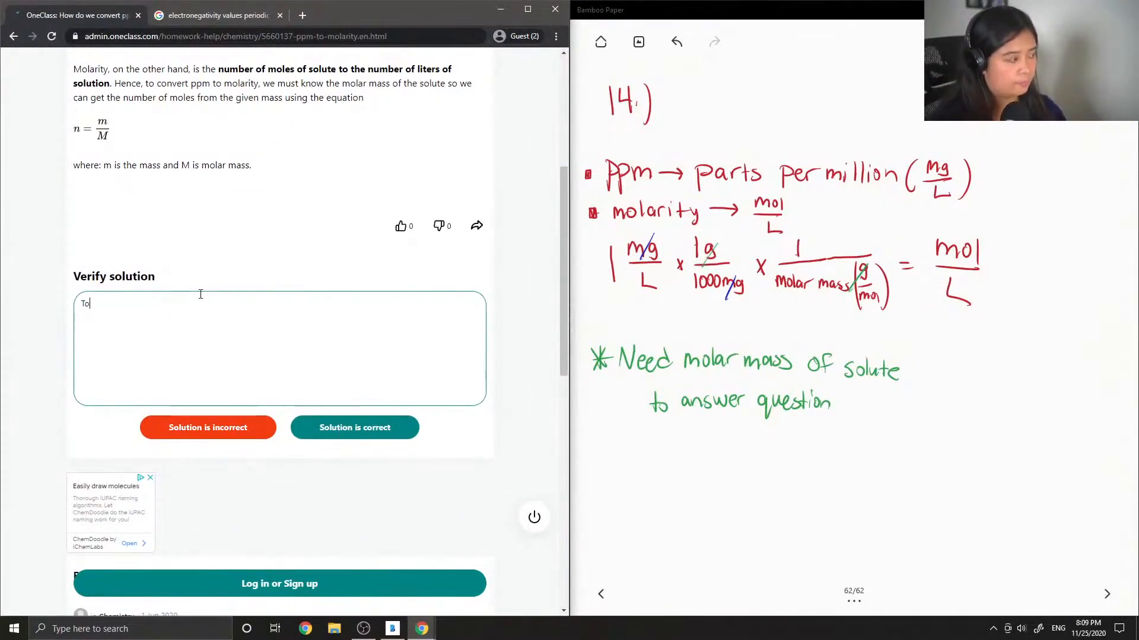
text(converty)
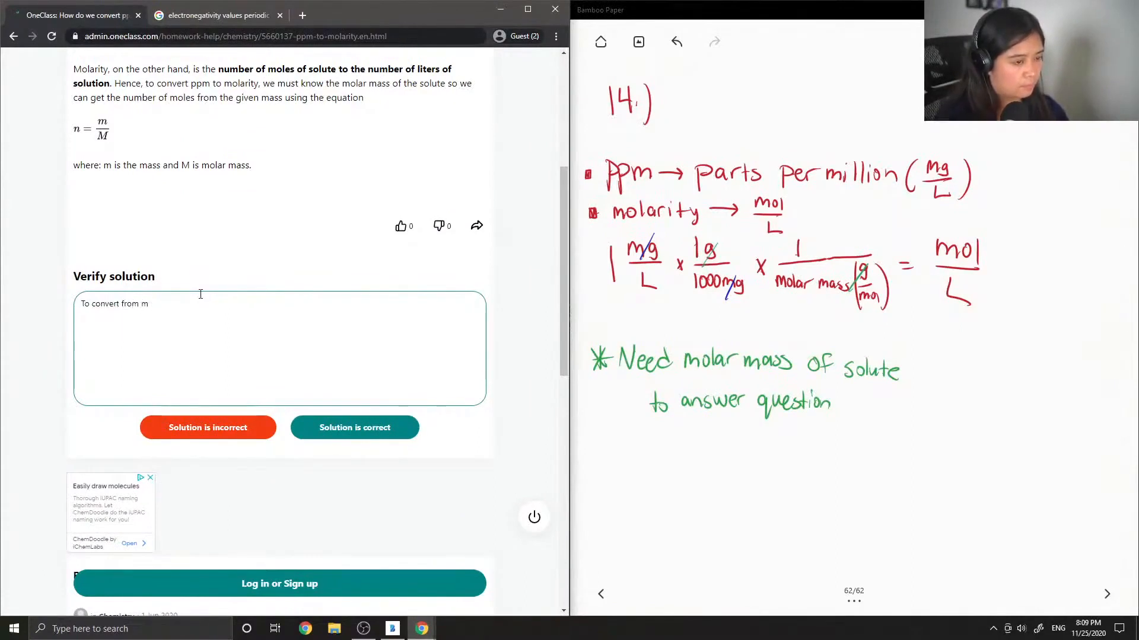
text(g/L to)
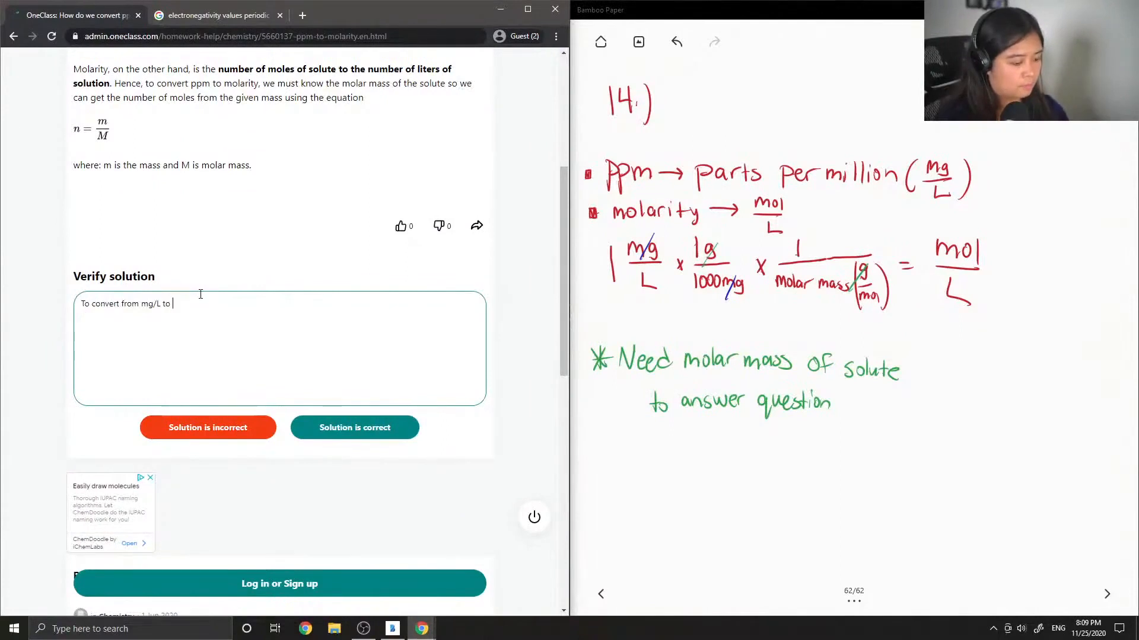
text(mol/L)
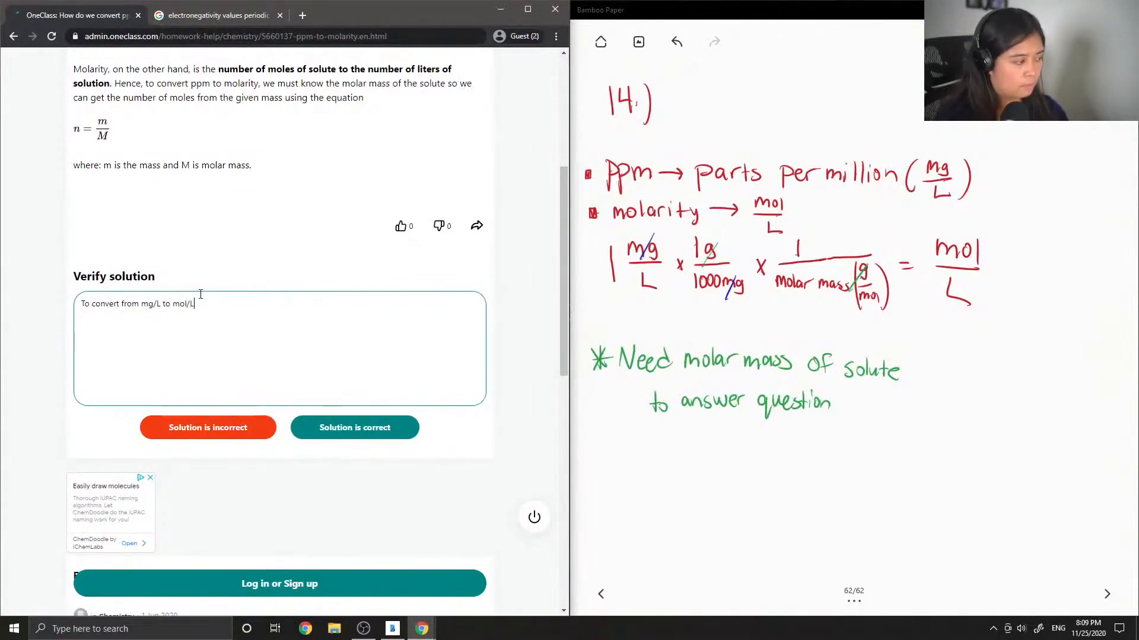
text(we would first need to)
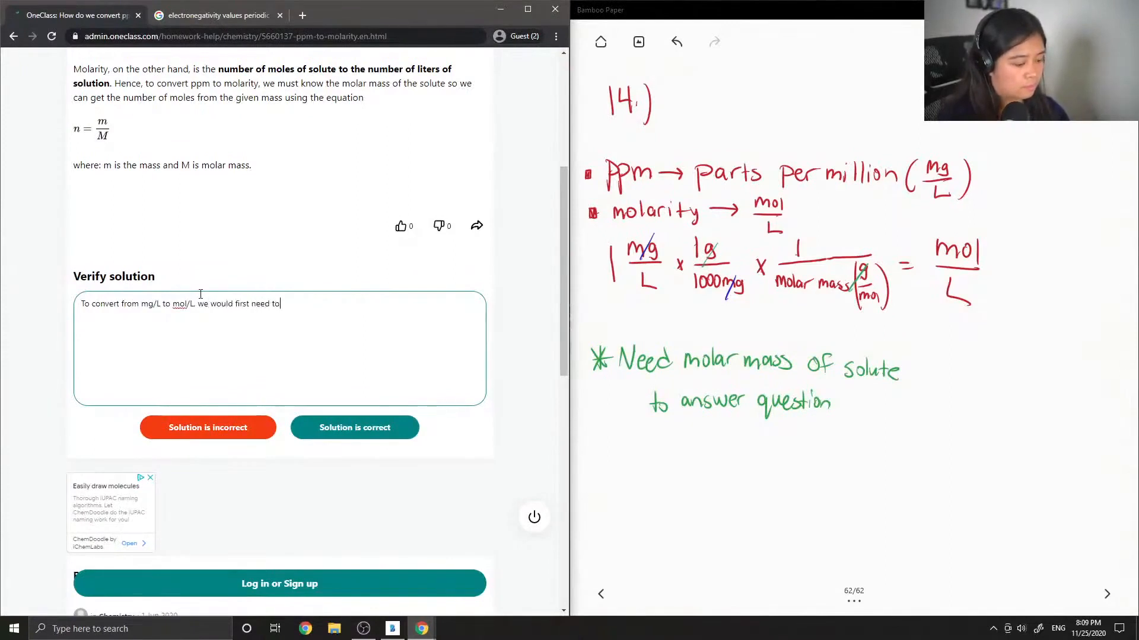
text(mul)
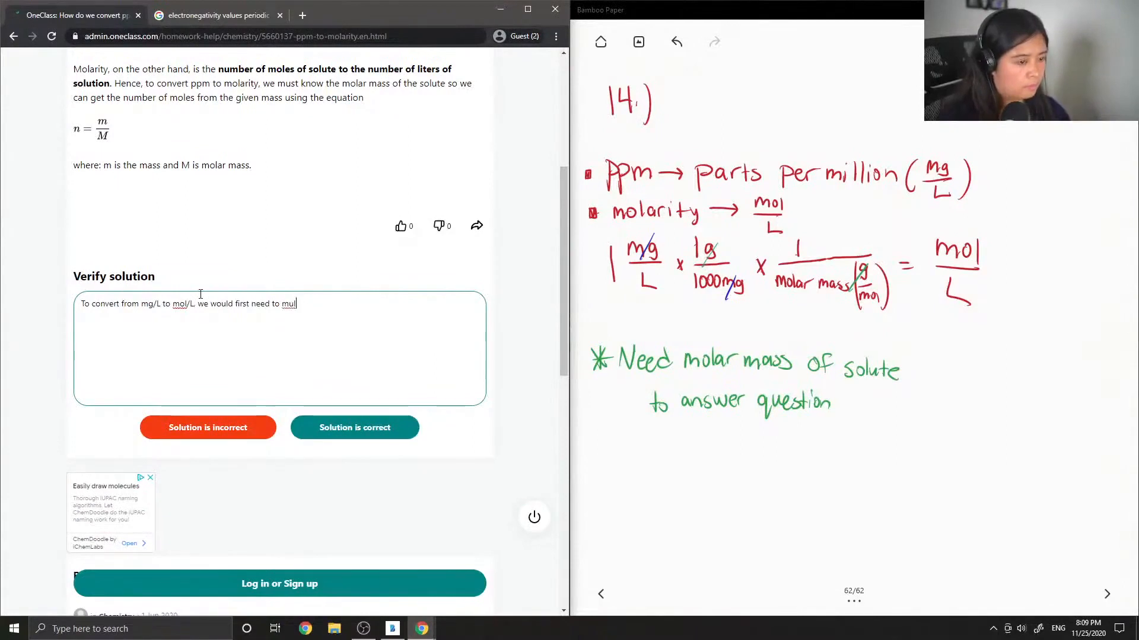
key(Backspace)
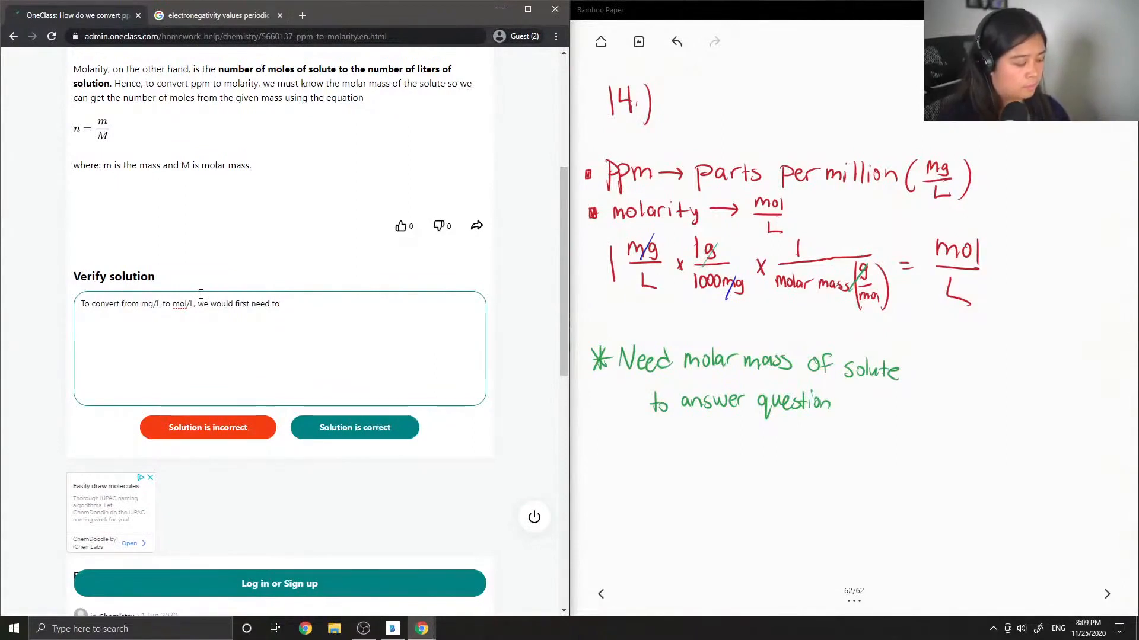
text(divide)
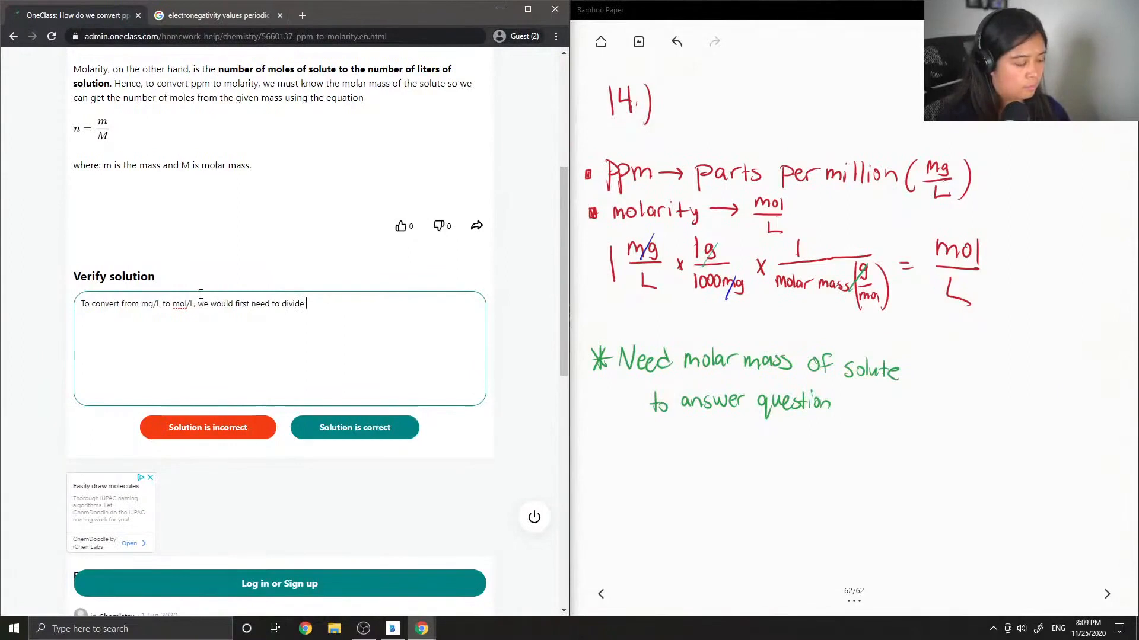
text(by 1000, then)
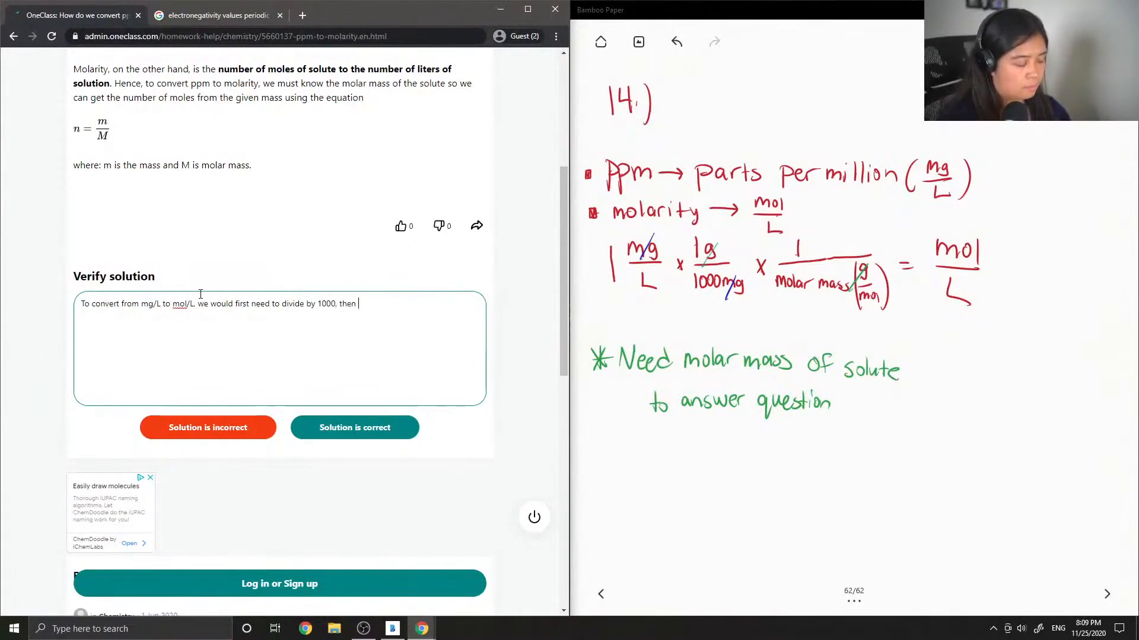
Continue: 'then divide by the molar mass of the solute', and begin the '1 mg/L' example.
text(divide)
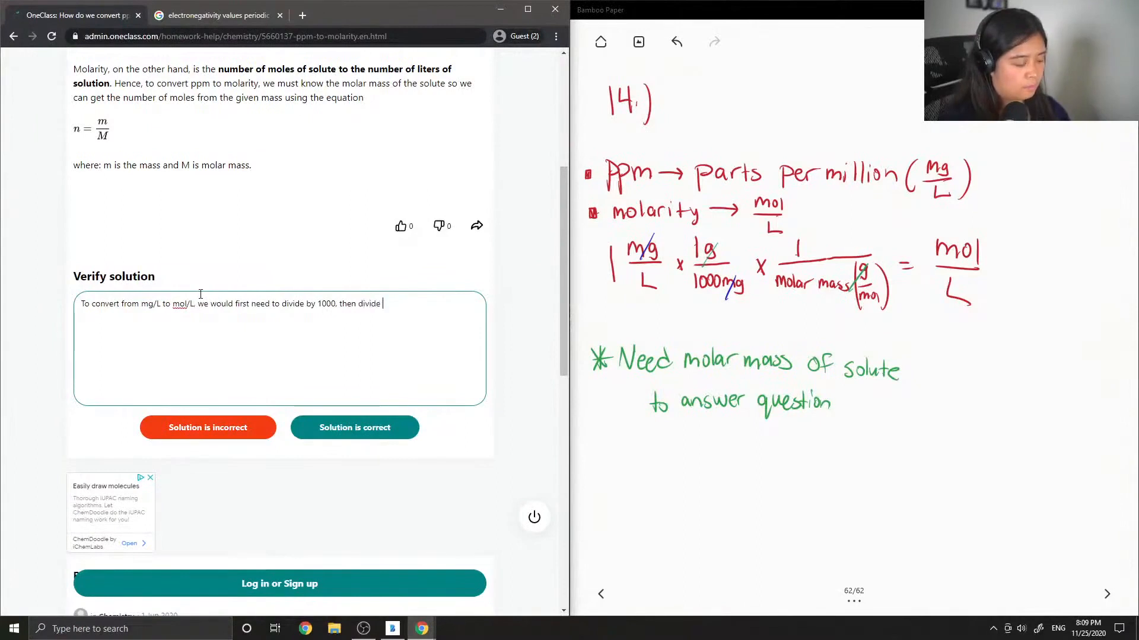
text(by the molar mass of the)
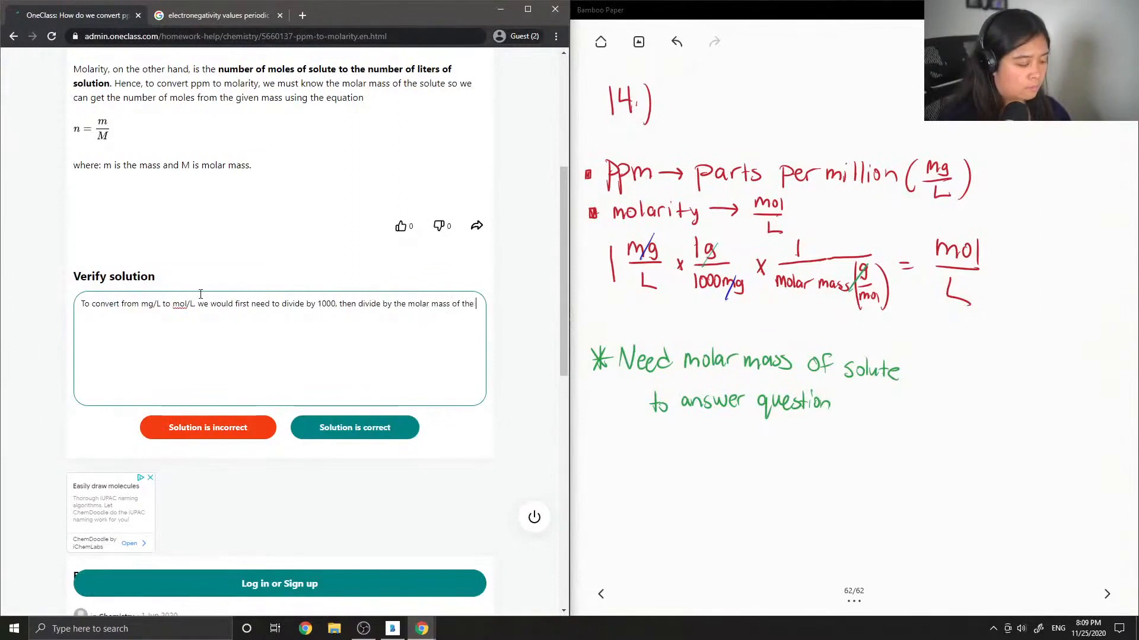
text(solute.)
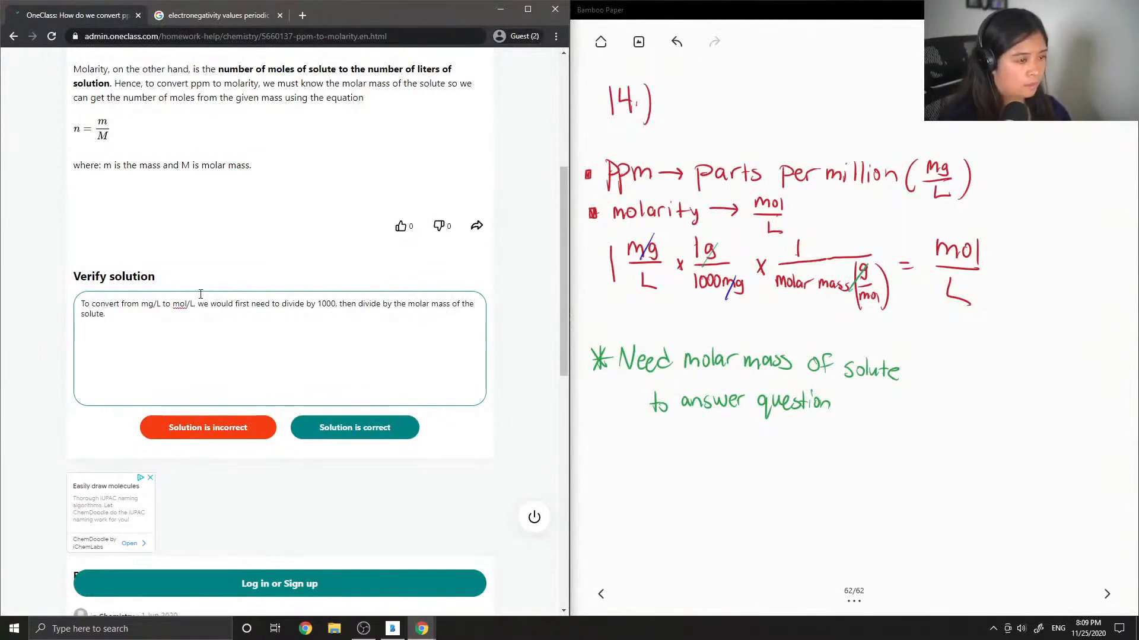
text(1 mg/)
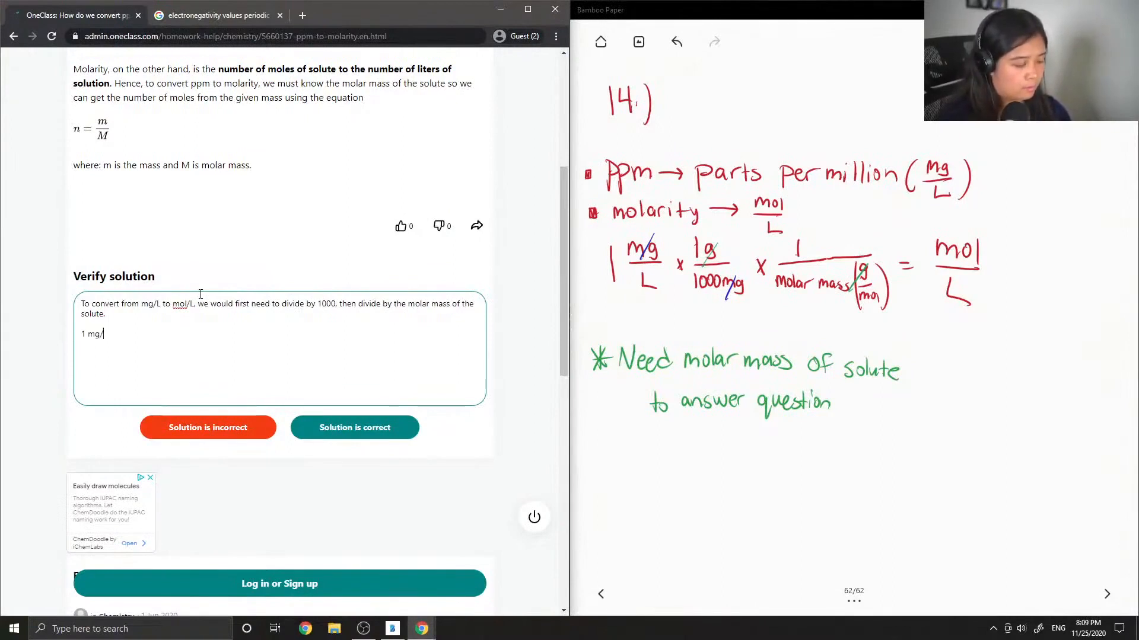
Type the example '1 mg/L * (1g / 1000 mg) * (1 / molar mass) = mol/L' into the comment.
text(L)
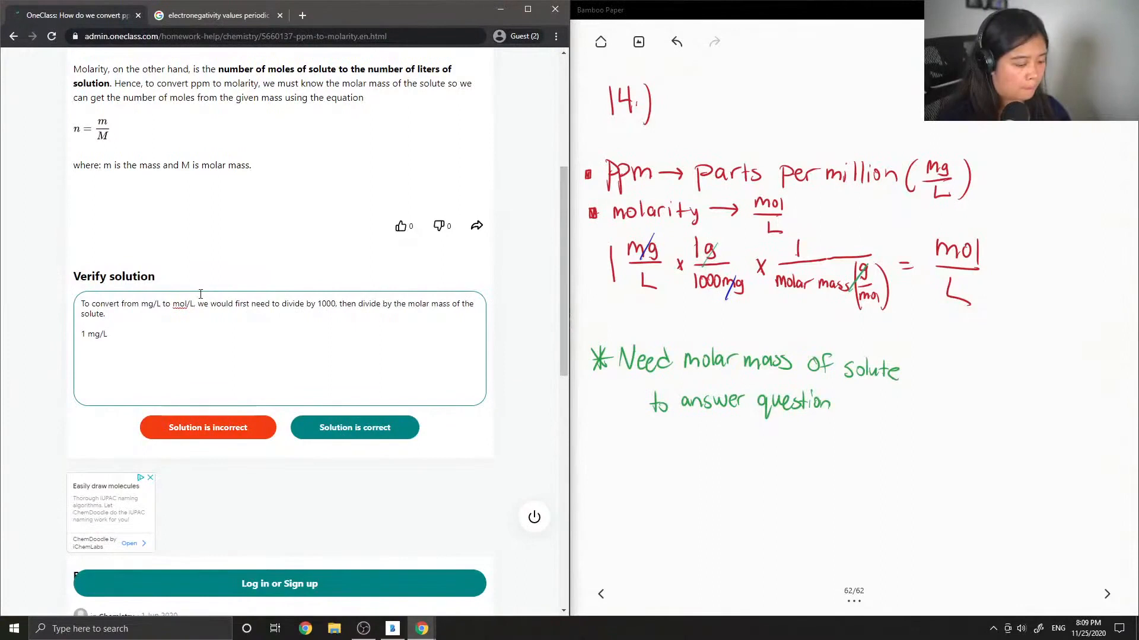
text(x)
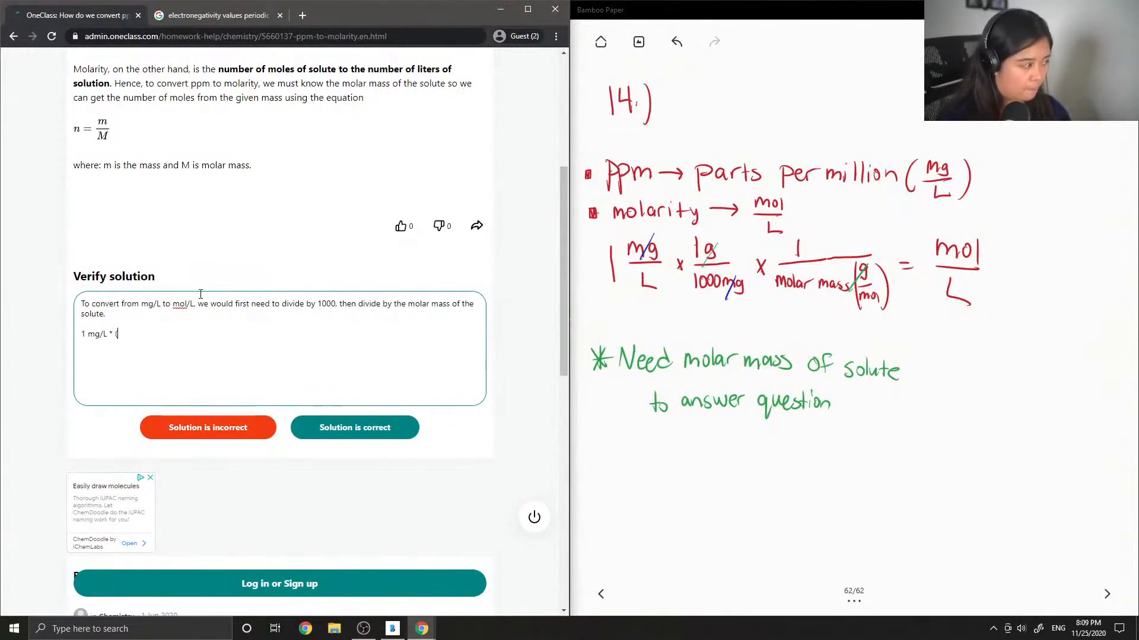
text((1)
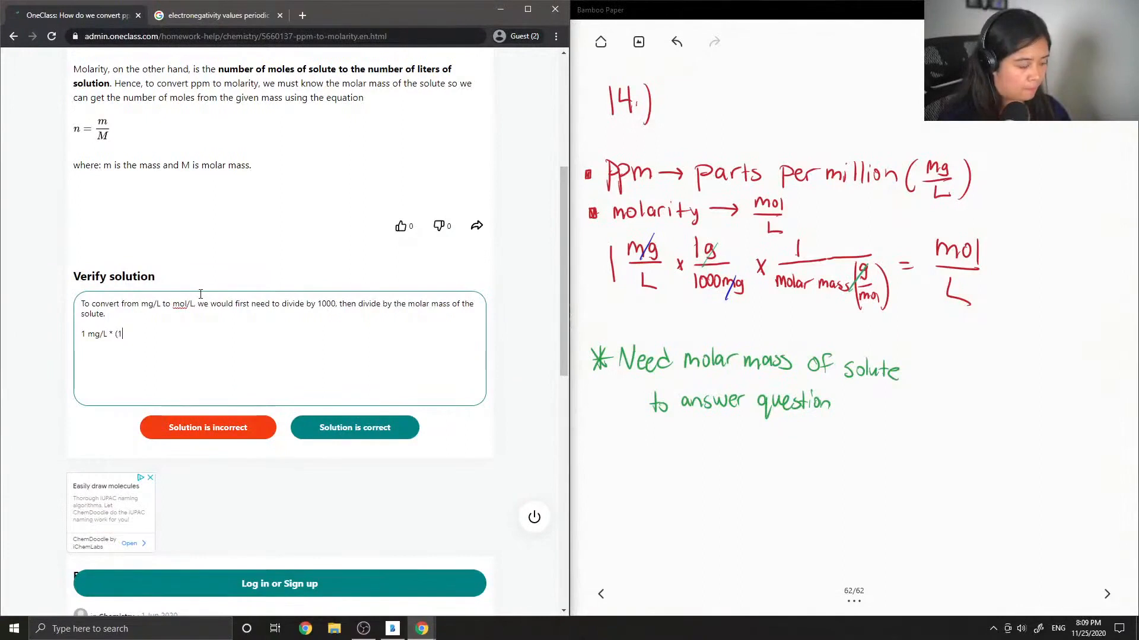
text(g)
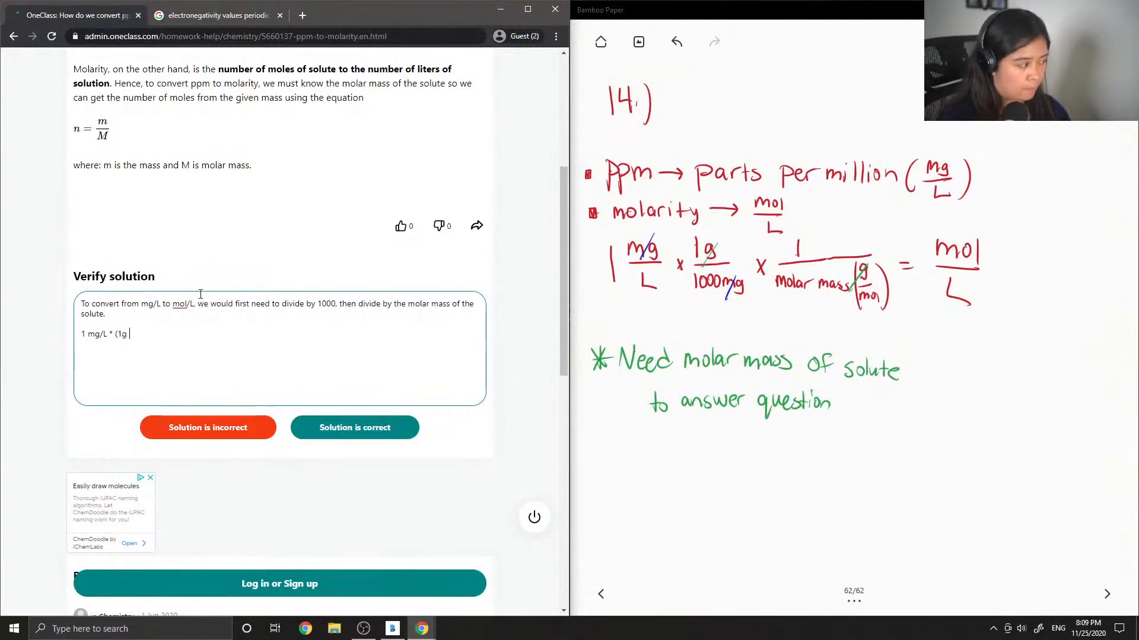
text(/ 1000 mg) *)
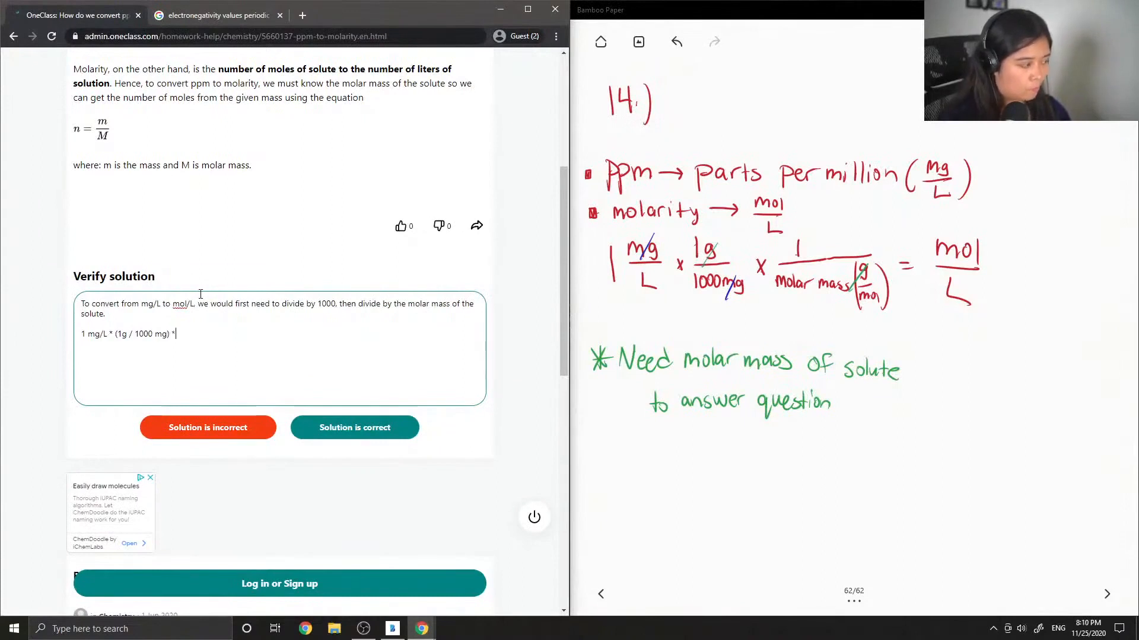
text((1 /)
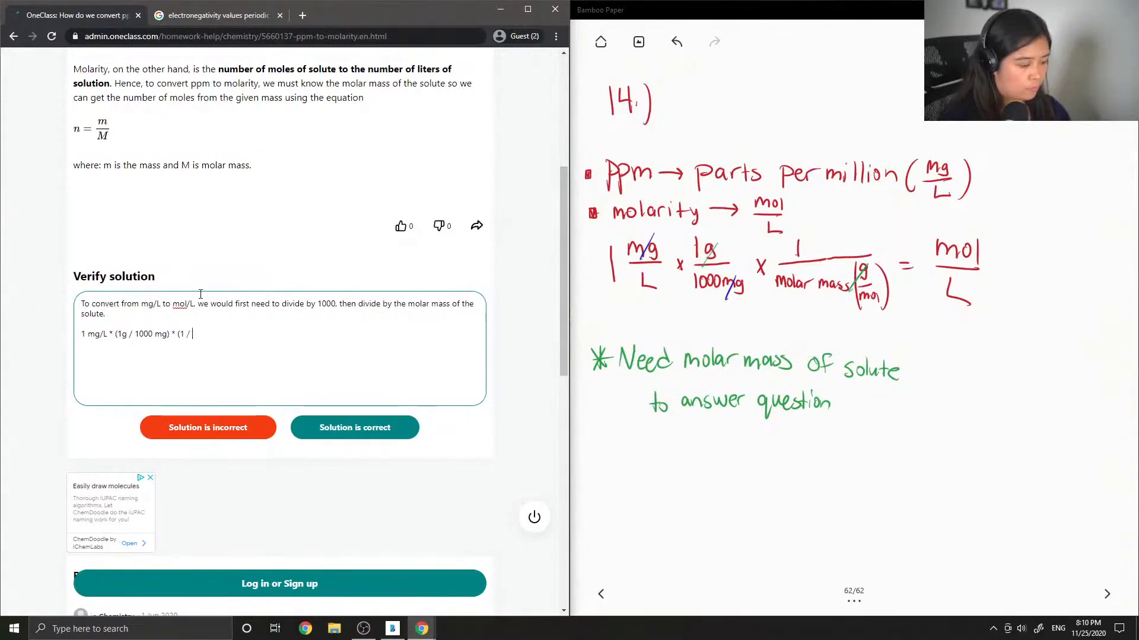
text(molar ma)
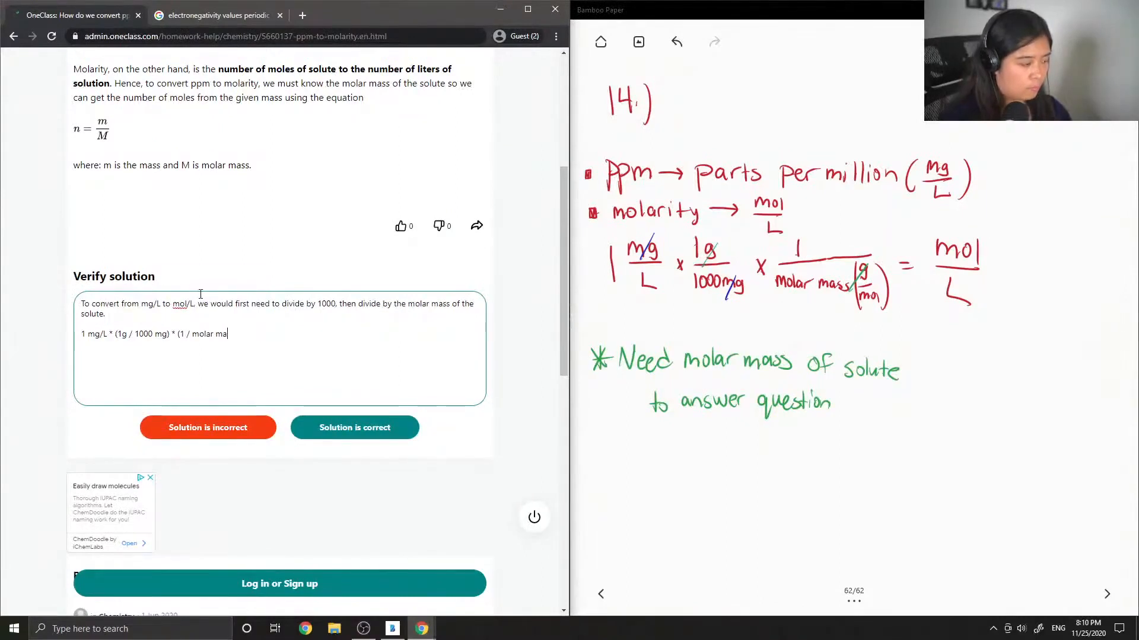
text(ss) *)
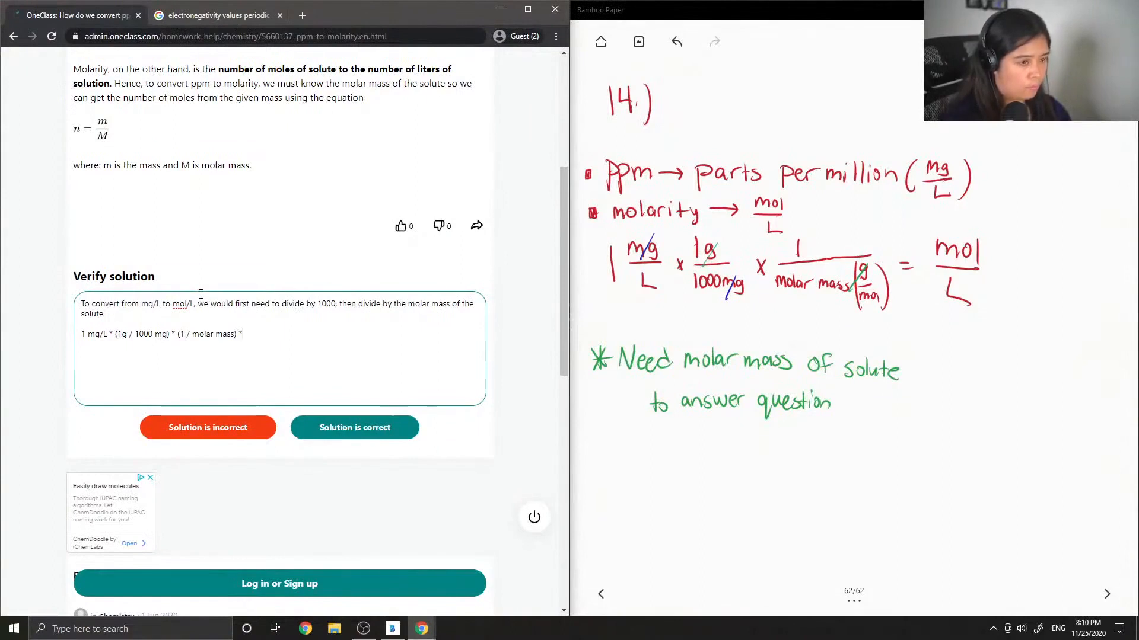
text(=)
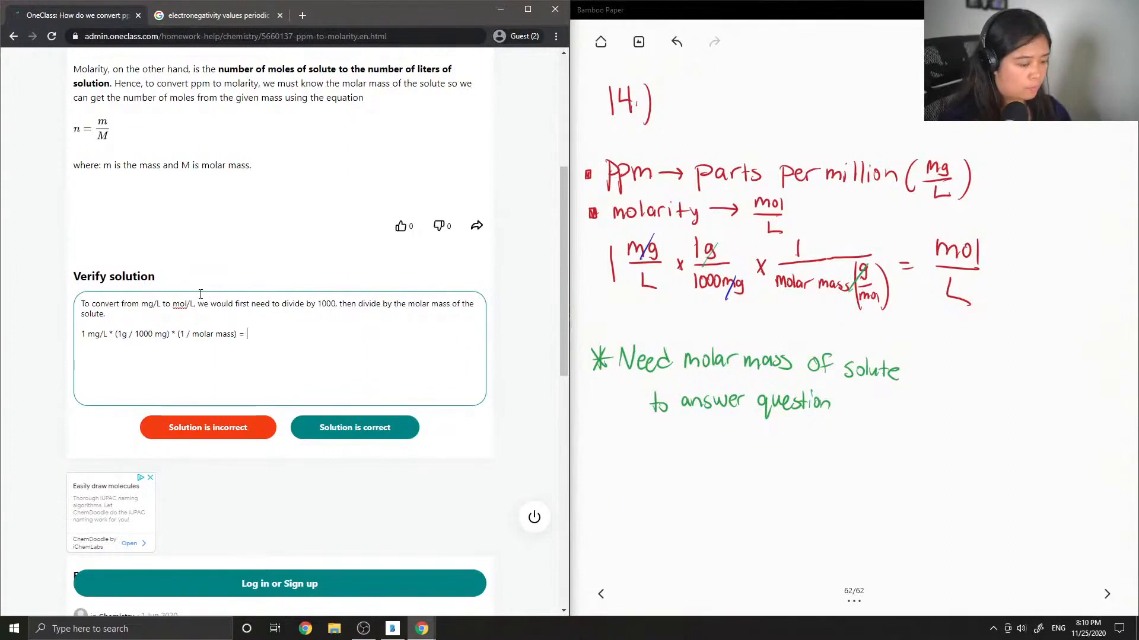
text(mol/L)
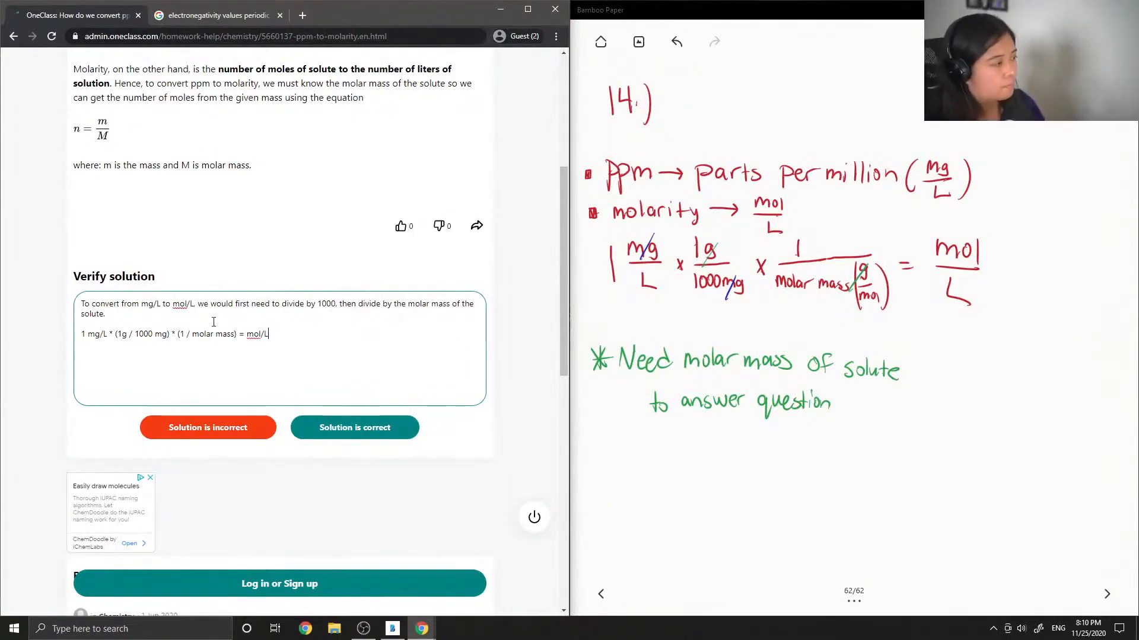
scroll(down, 3)
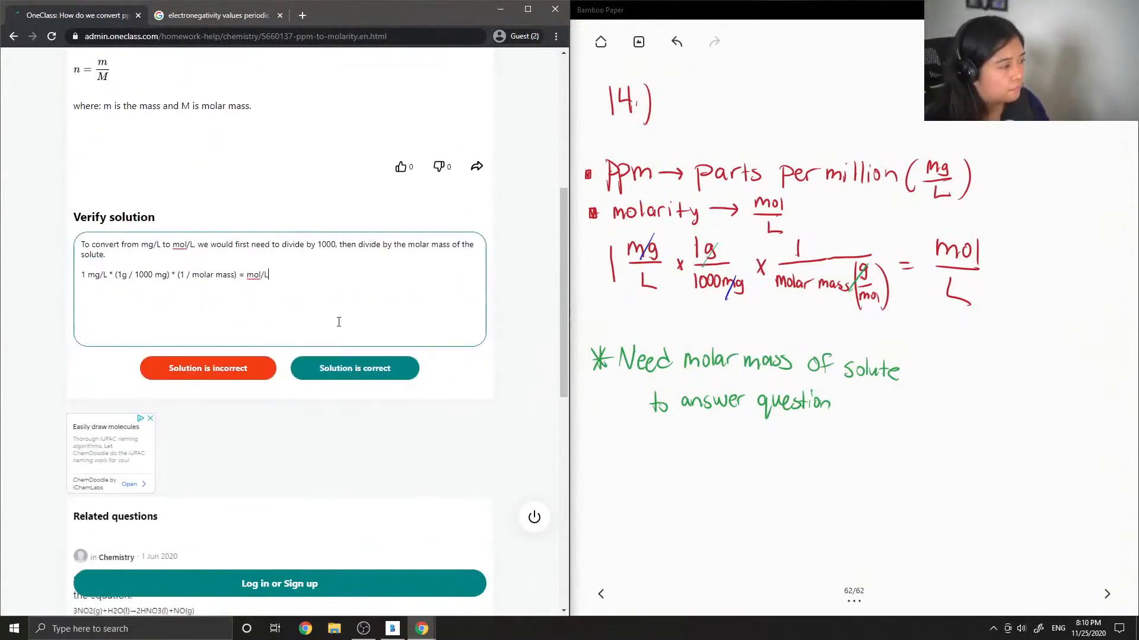